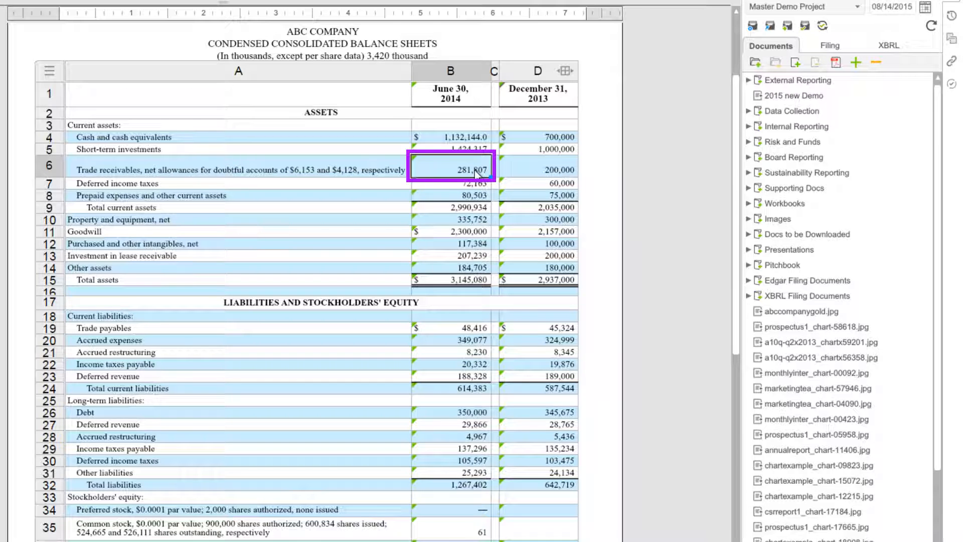
Trace the 281,807 trade receivables link to its Master Workbook balance sheet source.
right_click(469, 169)
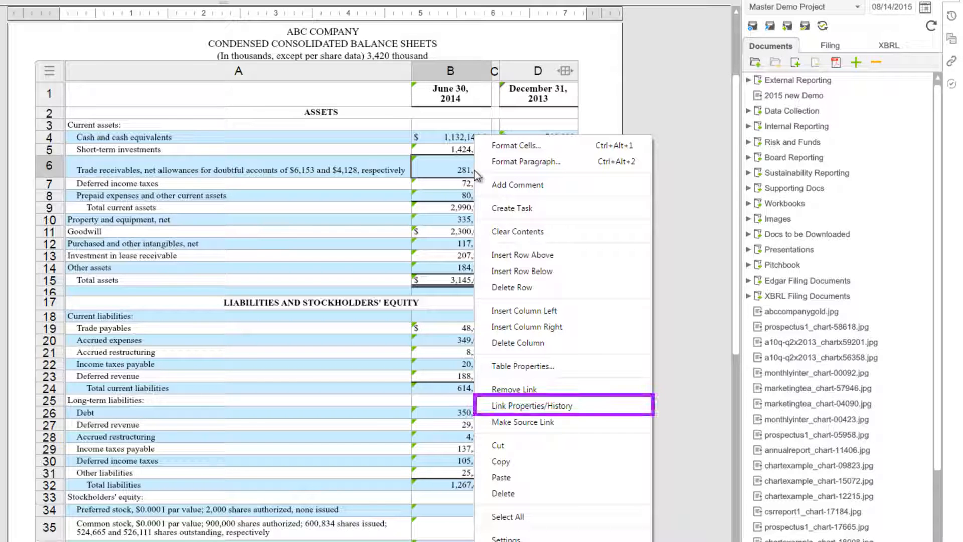
mouse_move(531, 405)
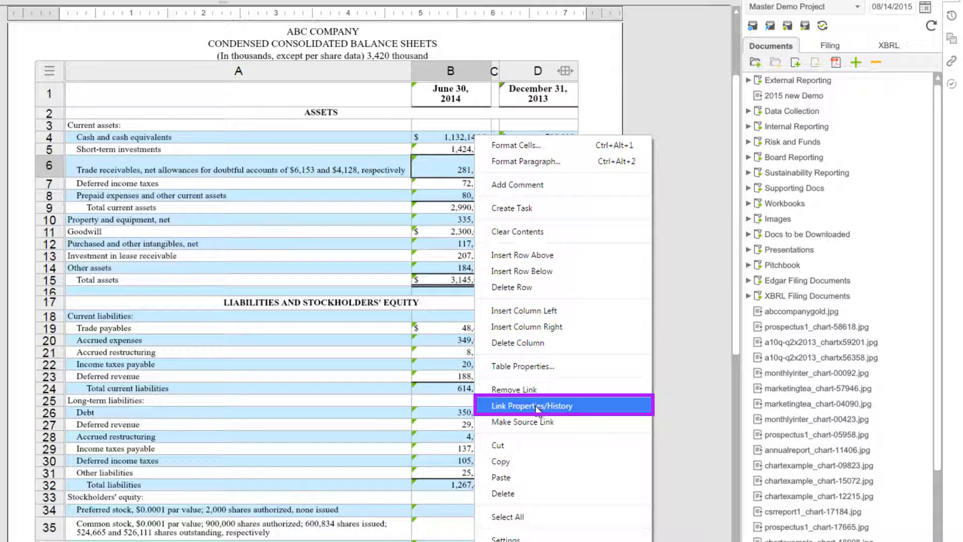
left_click(530, 405)
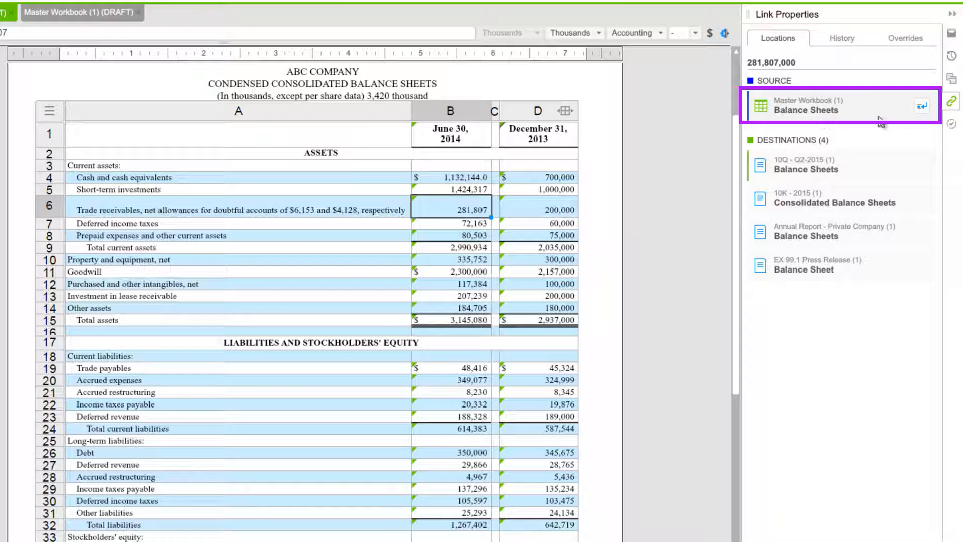
mouse_move(922, 105)
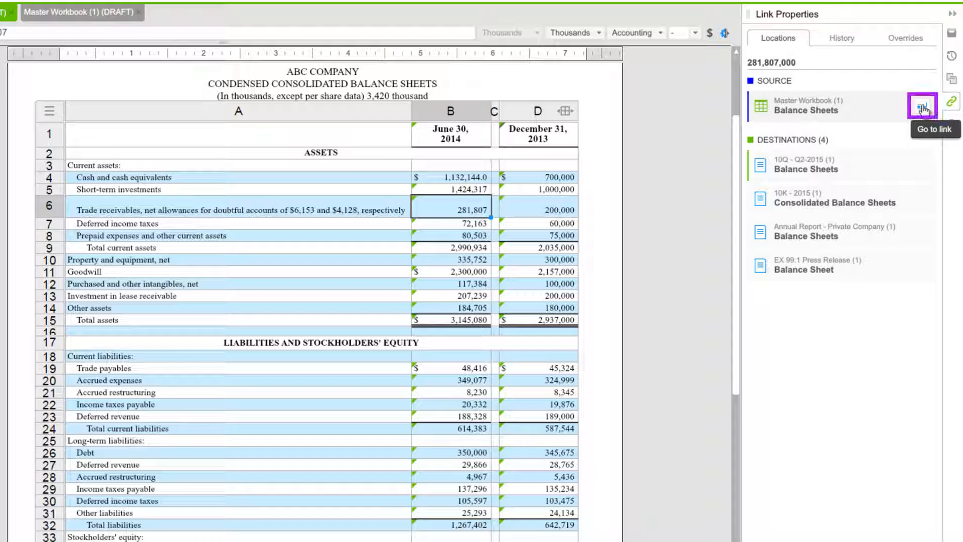
left_click(922, 104)
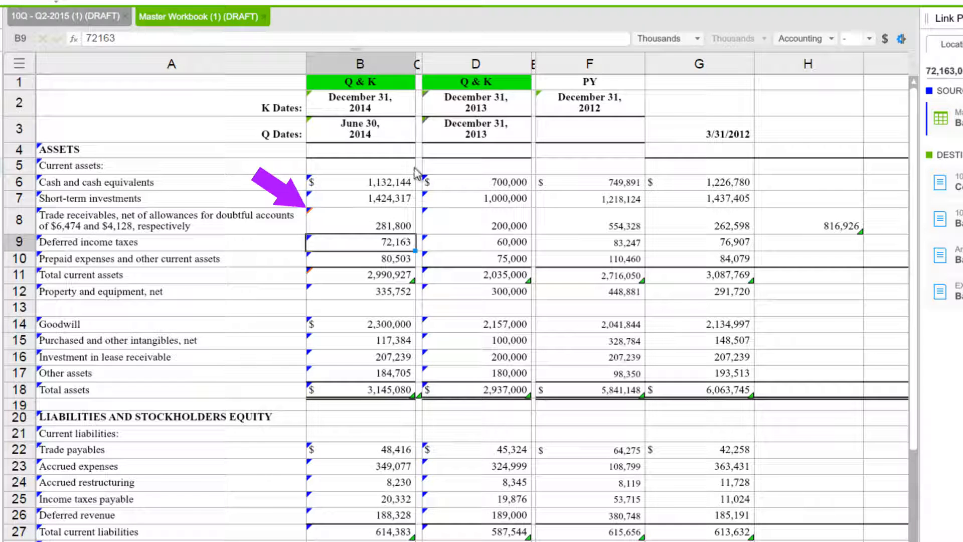
mouse_move(376, 292)
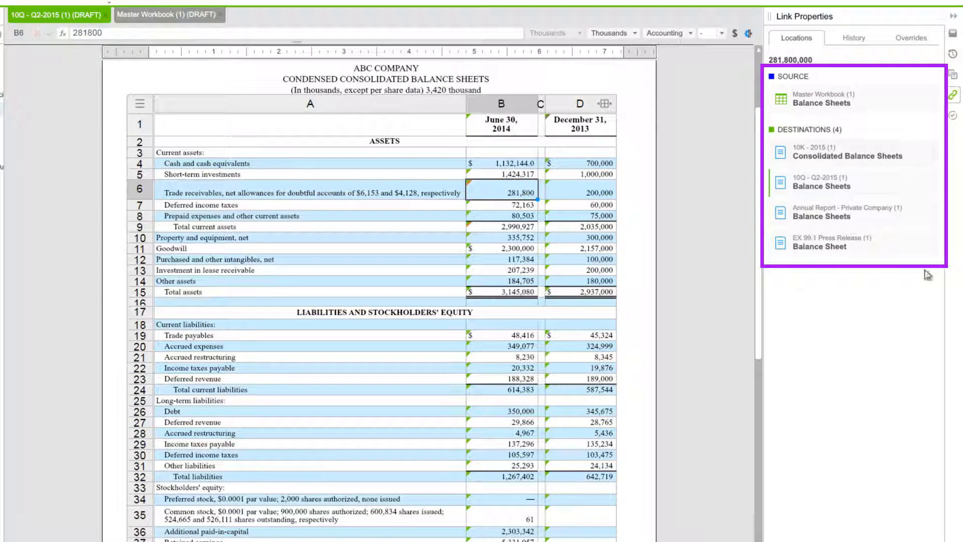
mouse_move(835, 245)
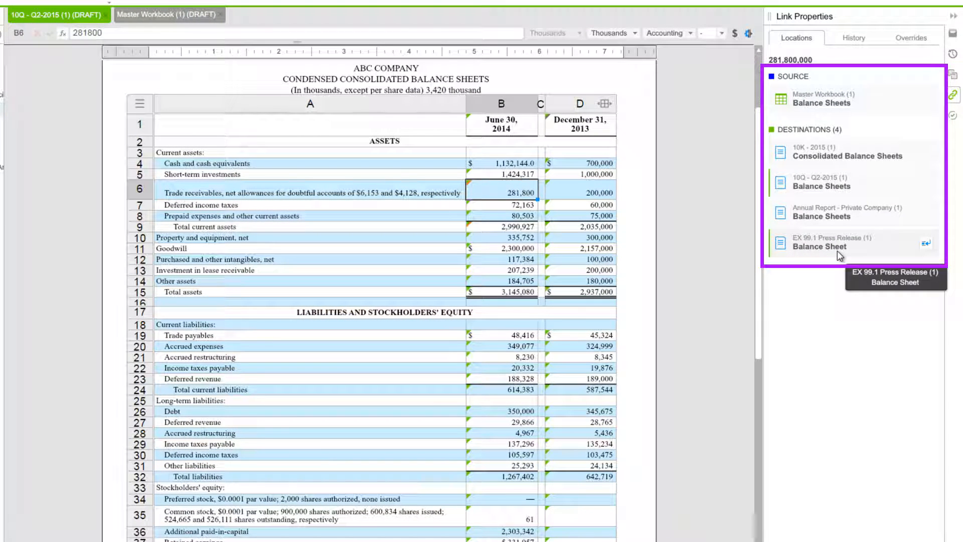